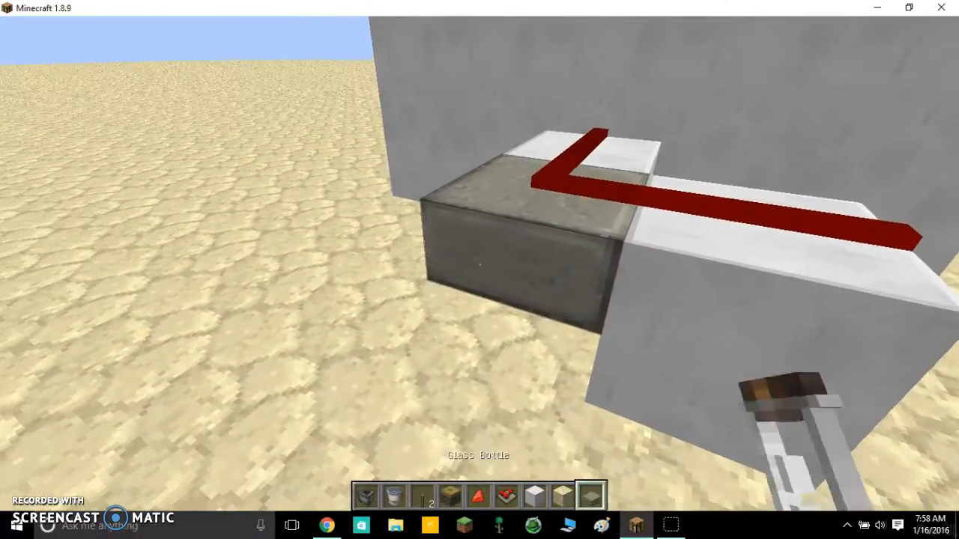
- Show the materials in the inventory: water bucket, redstone, quartz block, sandstone, stone slab
{"action": "key", "text": "e"}
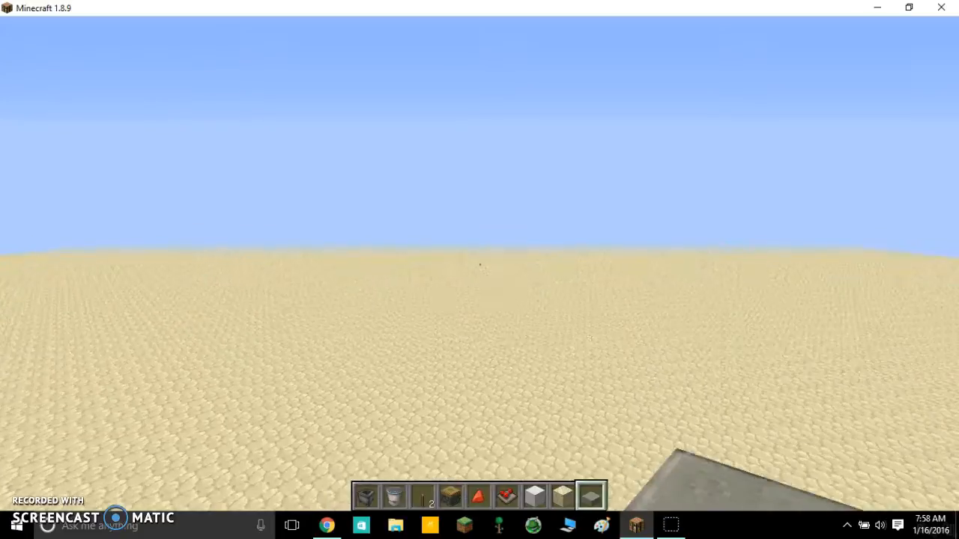
{"action": "key", "text": "e"}
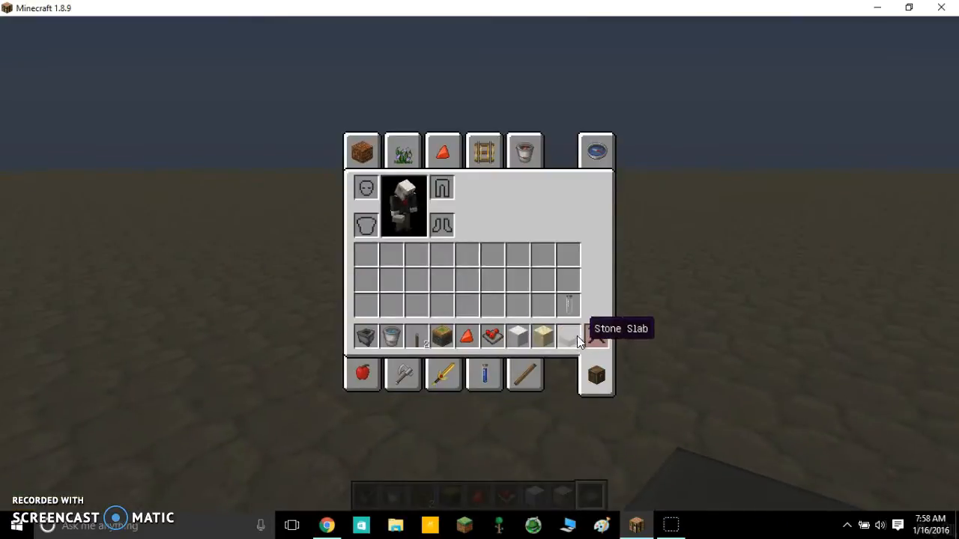
{"action": "mouse_move", "coordinate": [543, 336]}
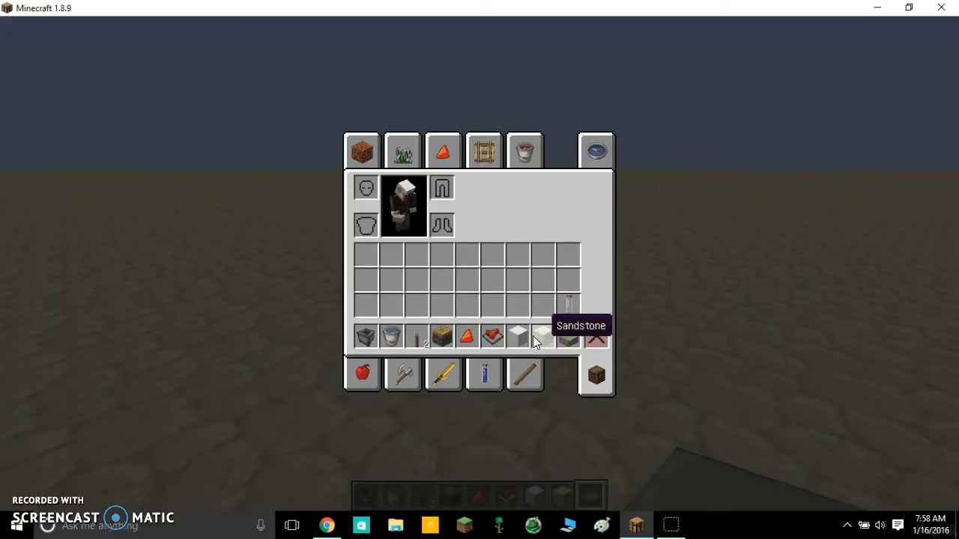
{"action": "mouse_move", "coordinate": [517, 337]}
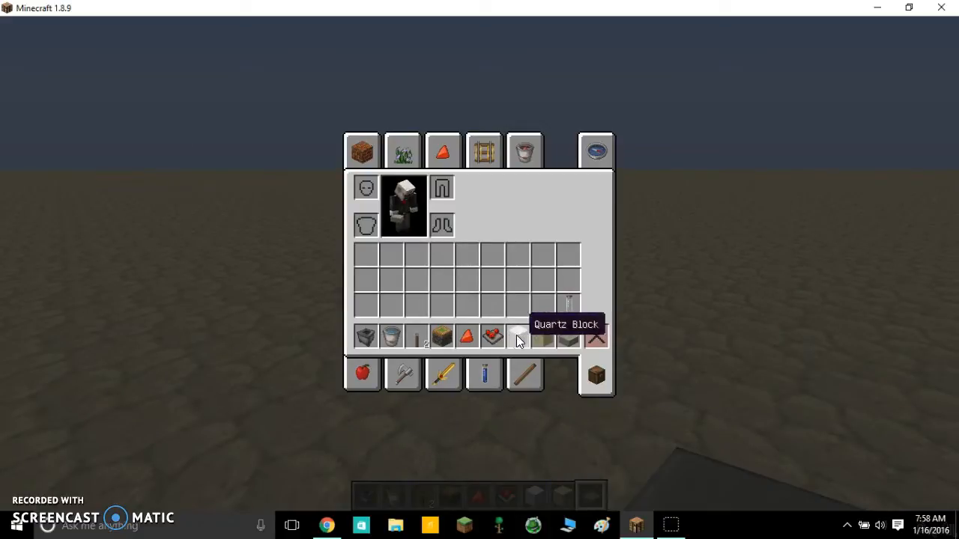
{"action": "mouse_move", "coordinate": [465, 336]}
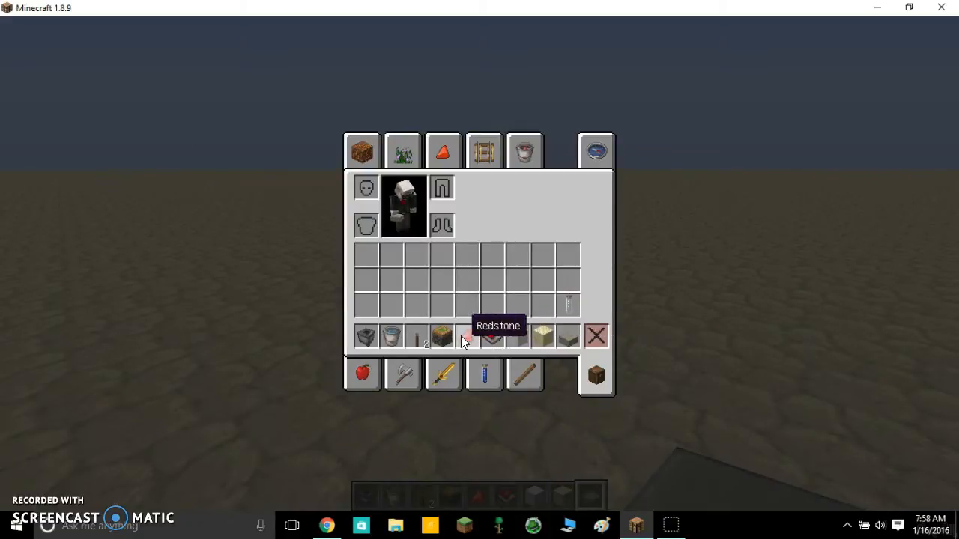
{"action": "mouse_move", "coordinate": [419, 336]}
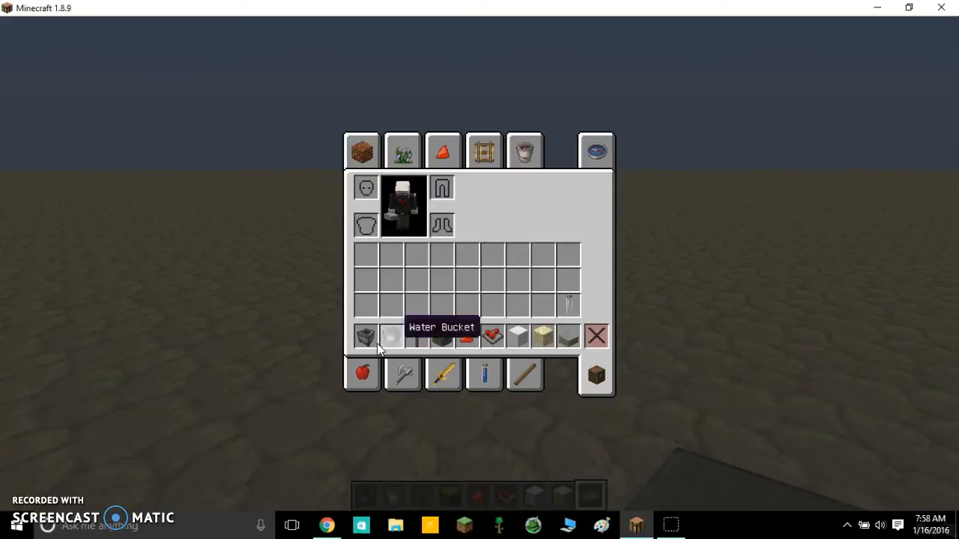
- Place quartz blocks for the wall and put redstone dust on their tops
{"action": "key", "text": "e"}
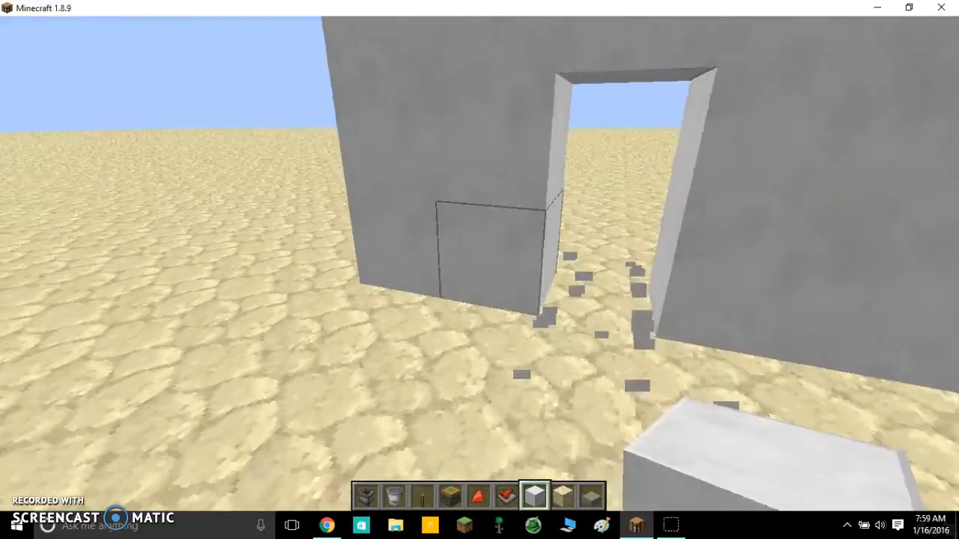
{"action": "key", "text": "2"}
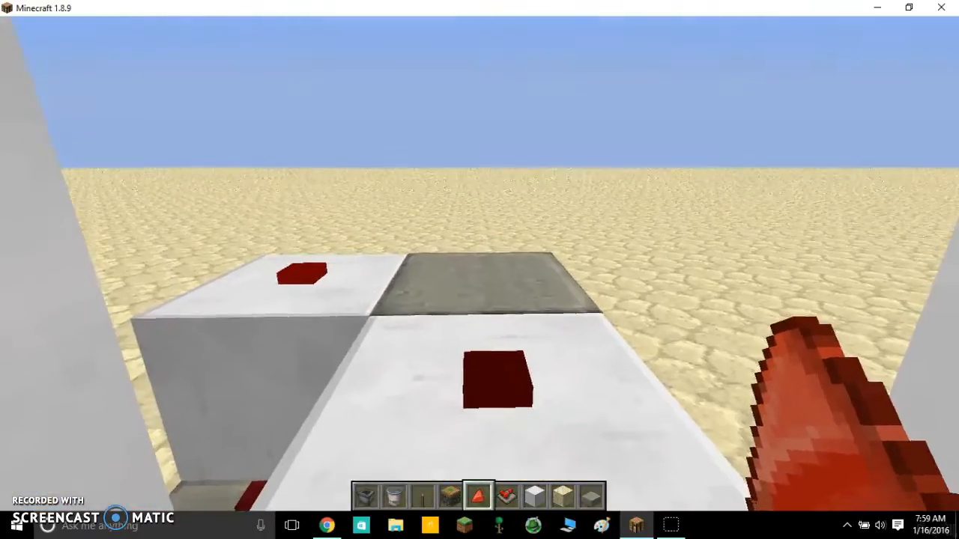
{"action": "mouse_move", "coordinate": [479, 270]}
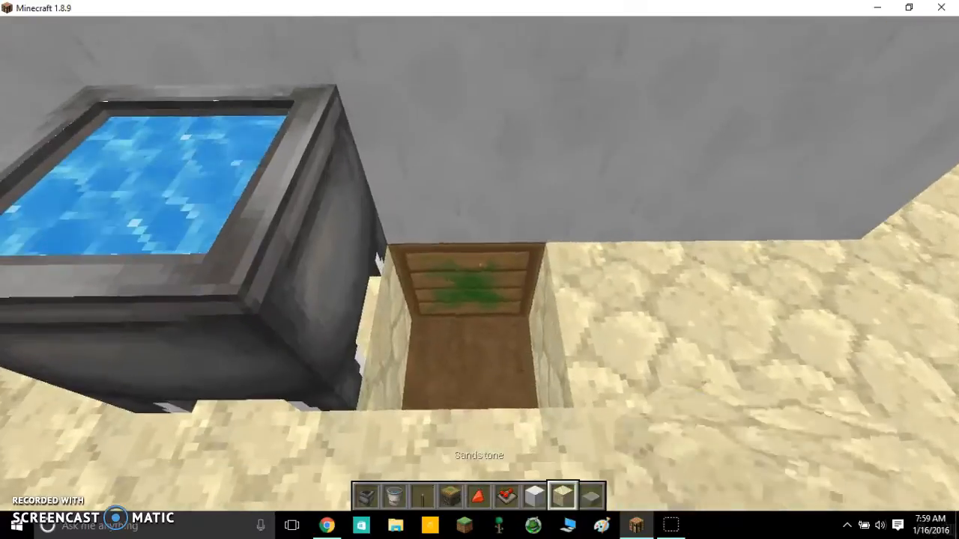
- Place sandstone around the hole next to the water-filled cauldron
{"action": "key", "text": "e"}
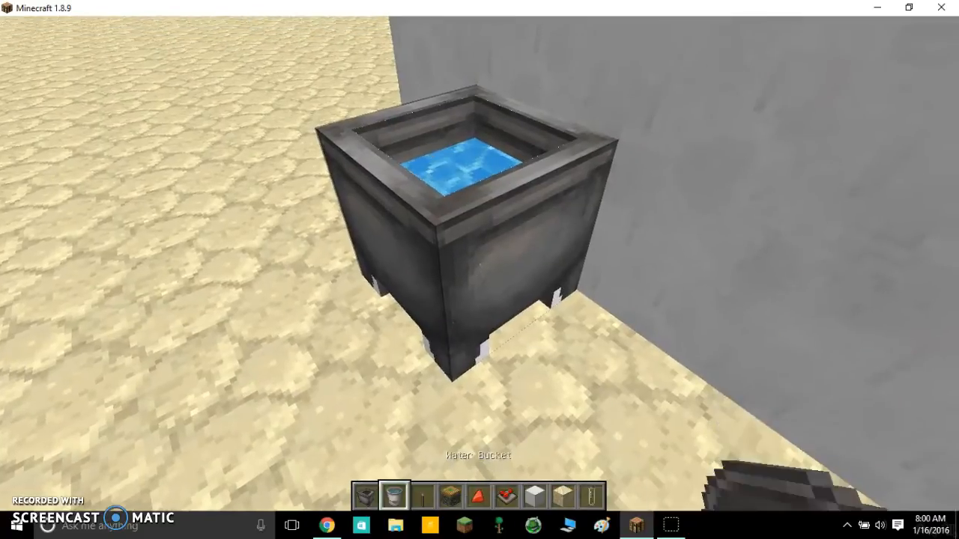
{"action": "mouse_move", "coordinate": [480, 269]}
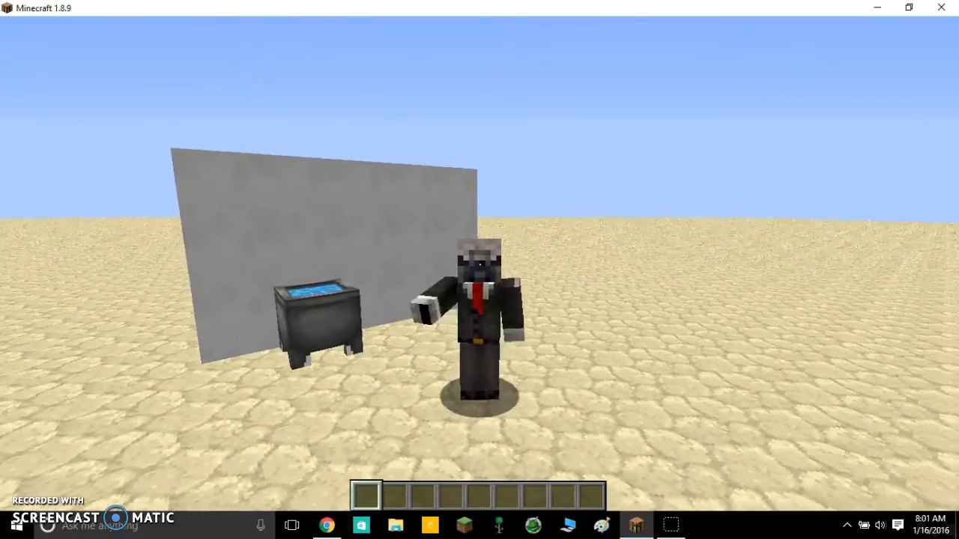
- View the finished wall and cauldron in third person, then open the Game menu
{"action": "key", "text": "Escape"}
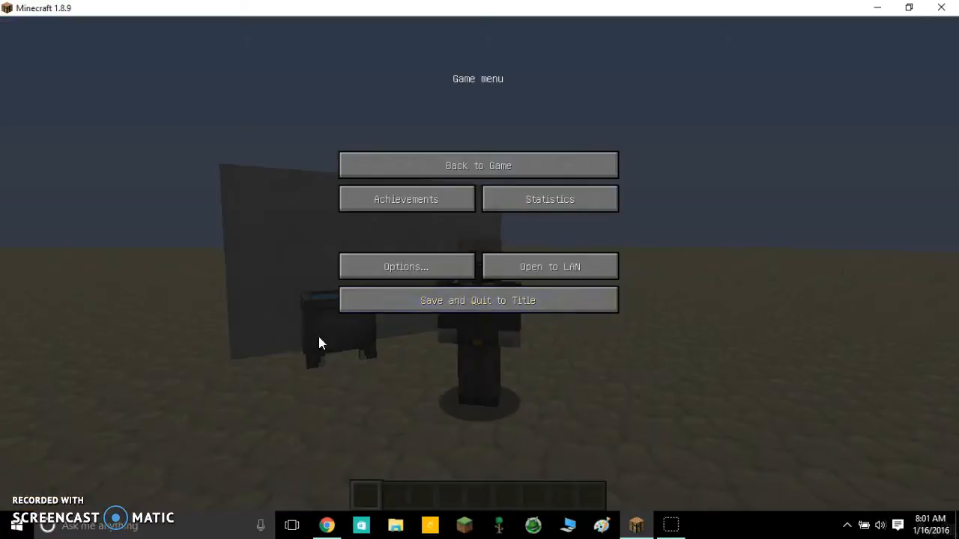